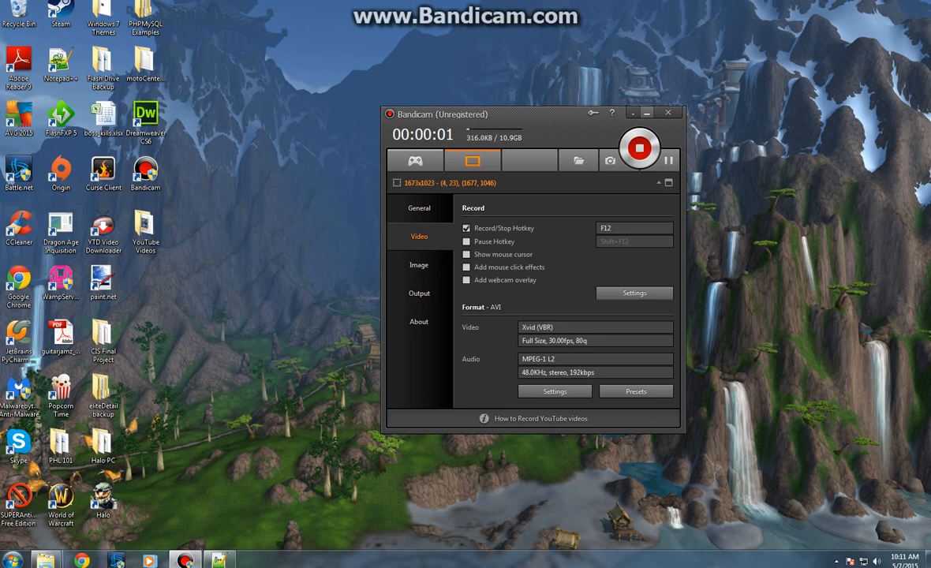
# Minimize the Bandicam window so recording continues in the background
pyautogui.click(650, 113)
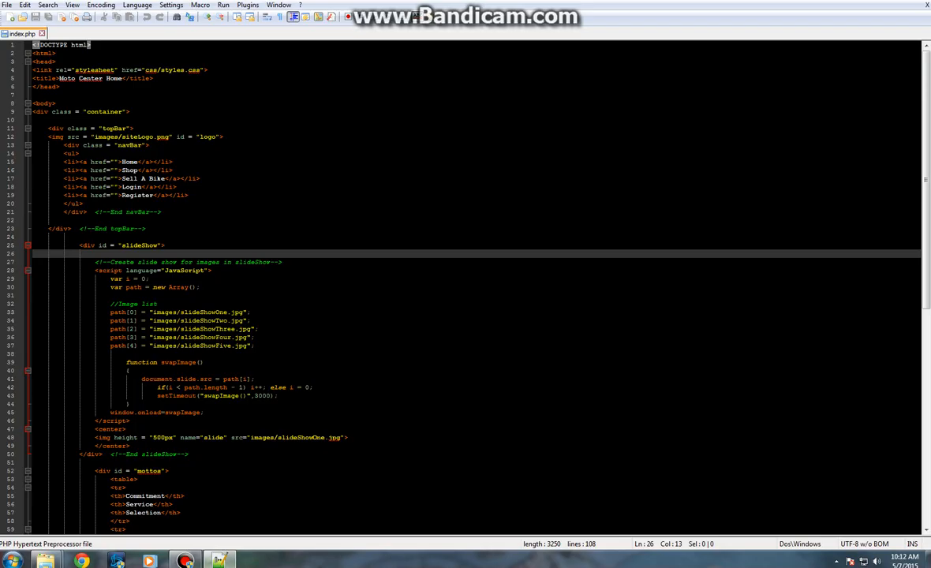
# Scroll down through index.php past the mottos table, welcome text and contact form
pyautogui.scroll(-3)
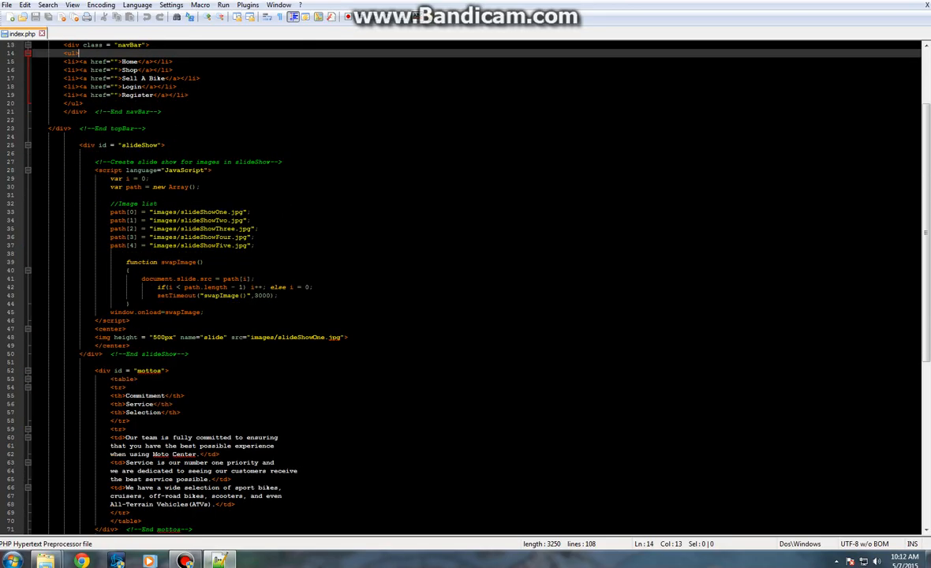
pyautogui.scroll(-3)
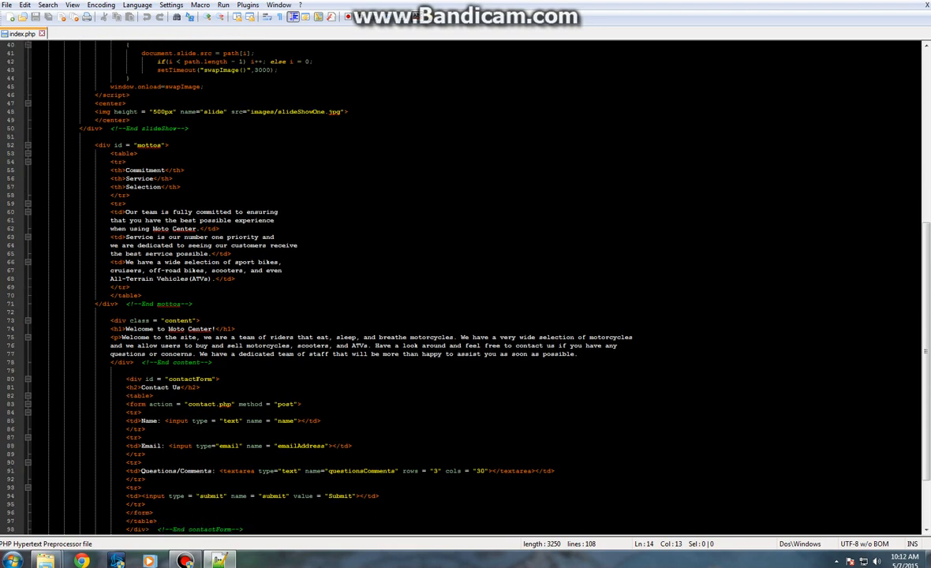
pyautogui.scroll(-3)
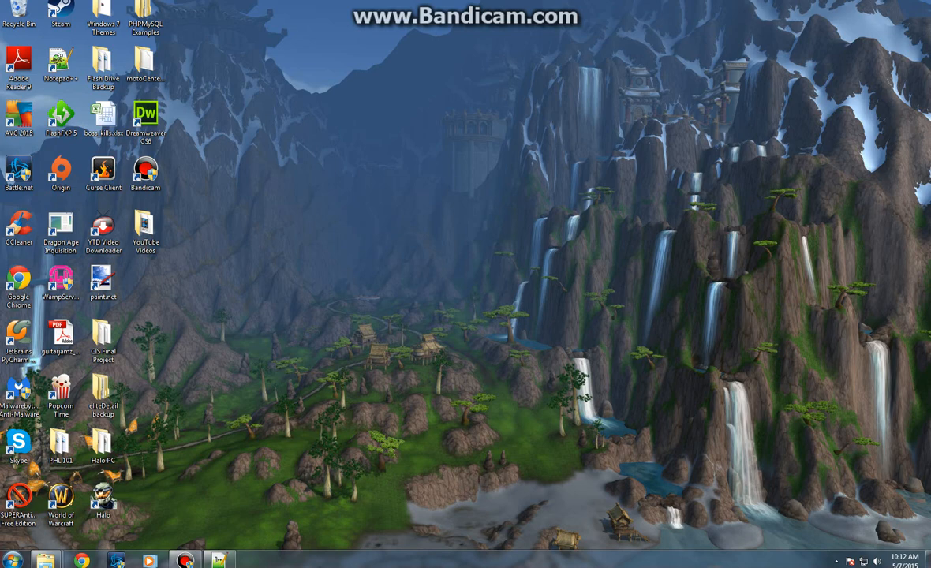
# In Chrome, run a Google search for notepad++ and select the search text
pyautogui.click(82, 558)
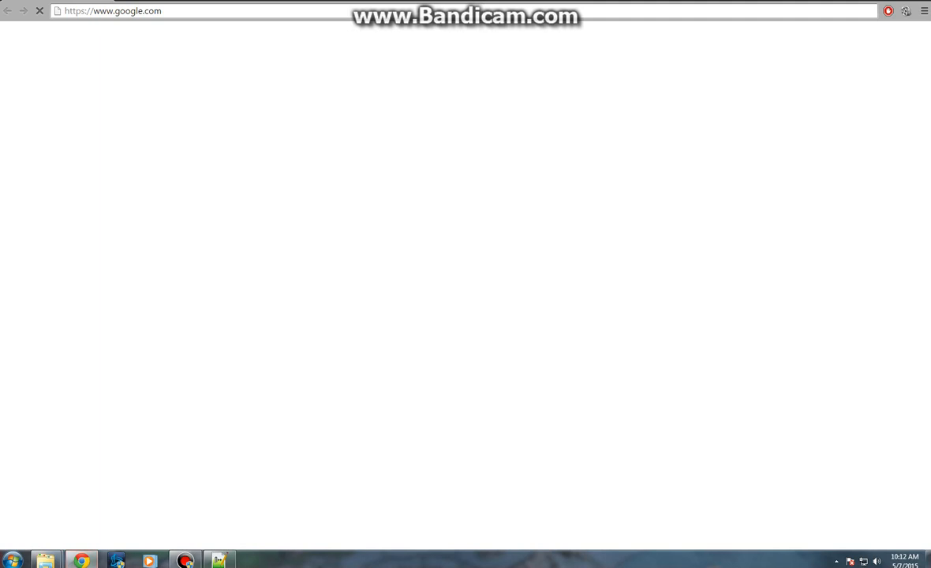
pyautogui.write('notepad++')
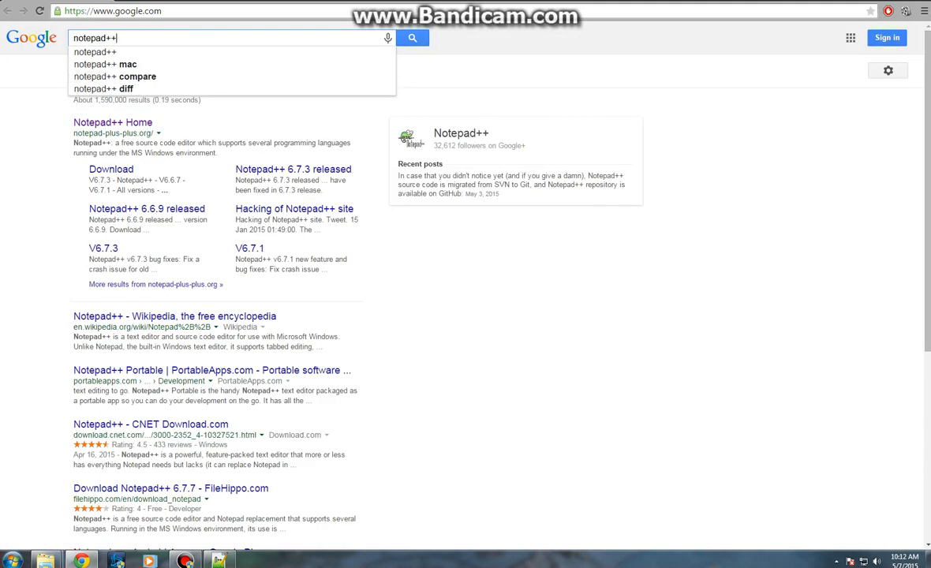
pyautogui.click(416, 38)
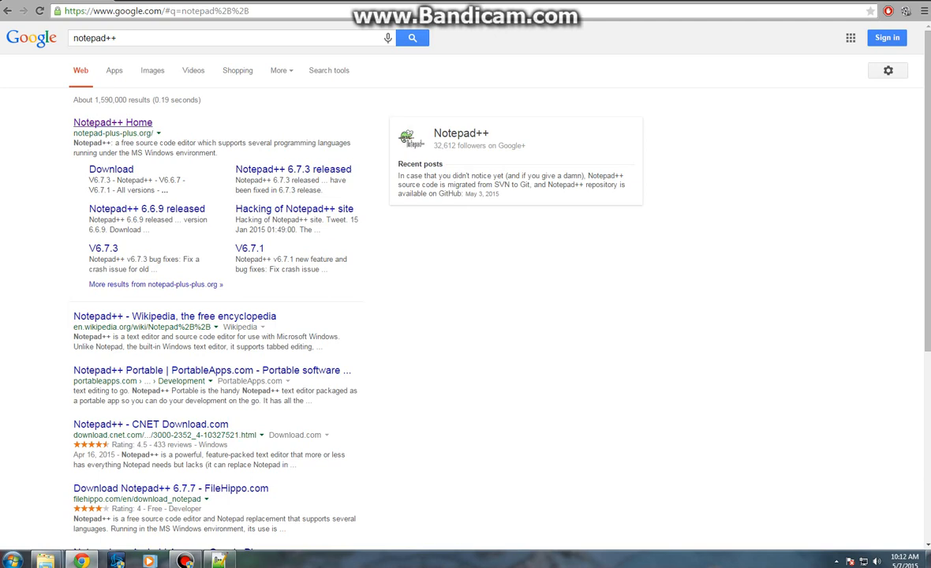
pyautogui.click(110, 122)
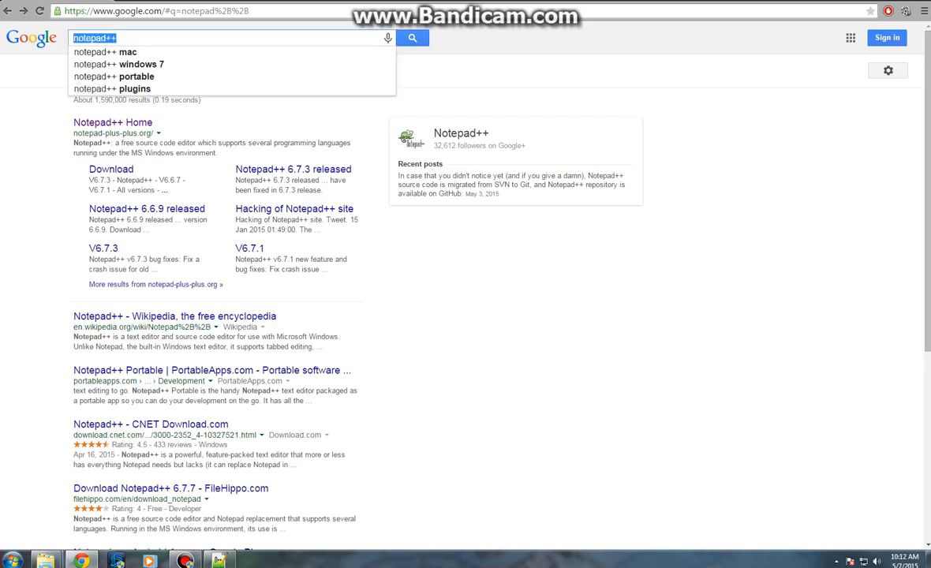
# Search Google for wamp, open the wampserver.com result and choose Start Using WampServer
pyautogui.write('w')
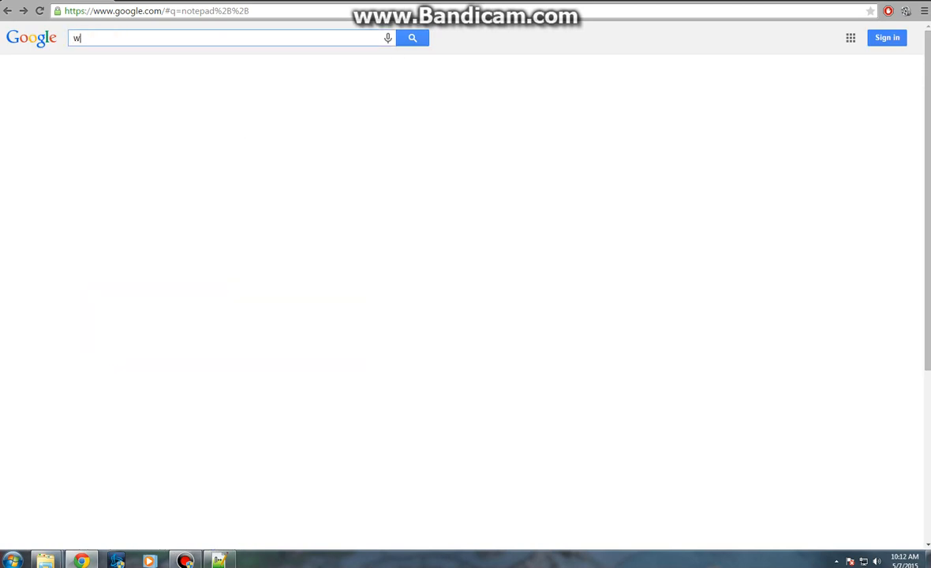
pyautogui.write('amp')
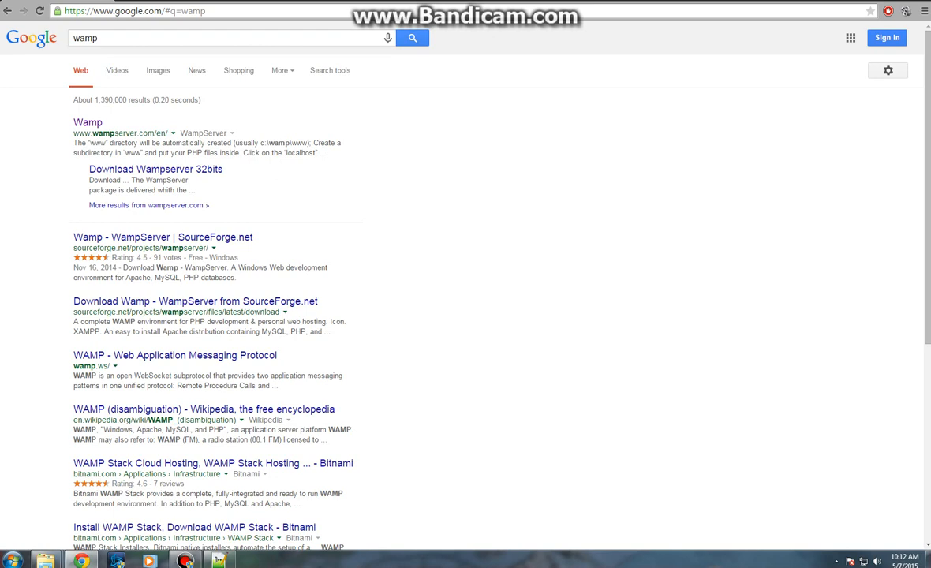
pyautogui.click(86, 122)
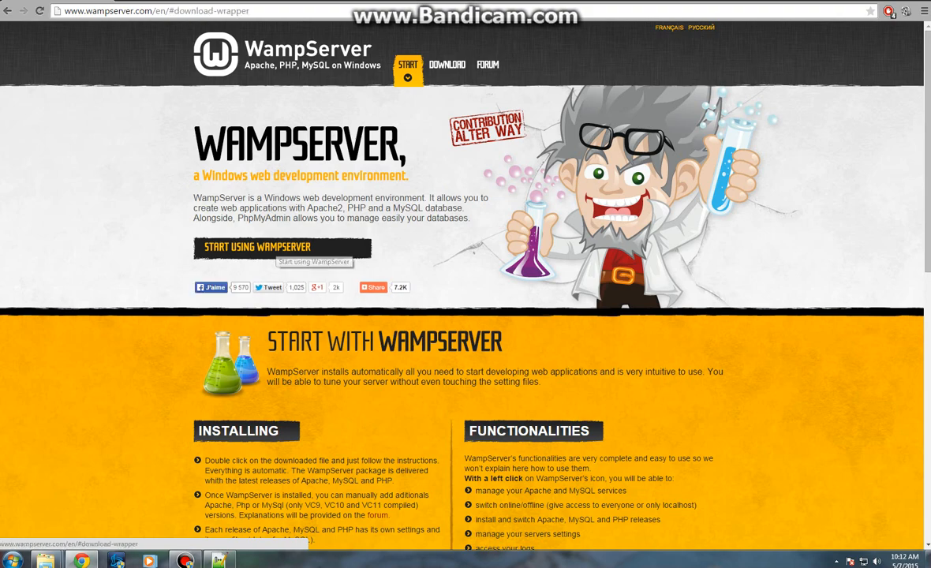
pyautogui.click(437, 60)
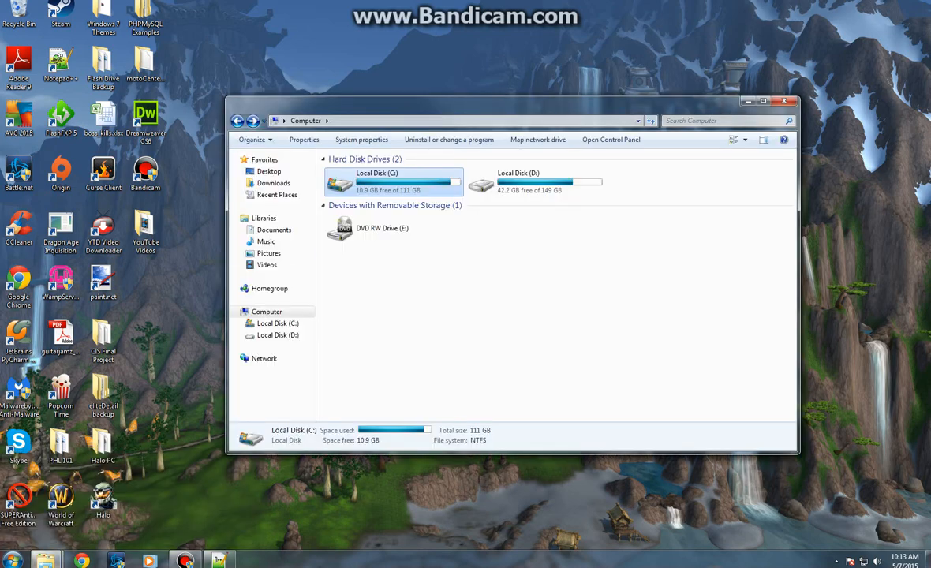
# Browse from Local Disk (C:) into wamp and then the www folder
pyautogui.doubleClick(384, 179)
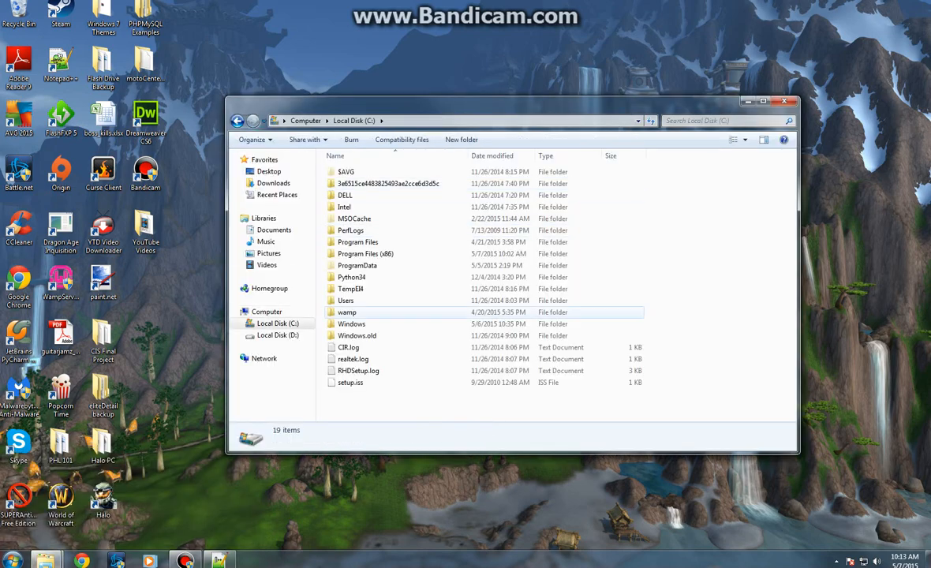
pyautogui.moveTo(342, 312)
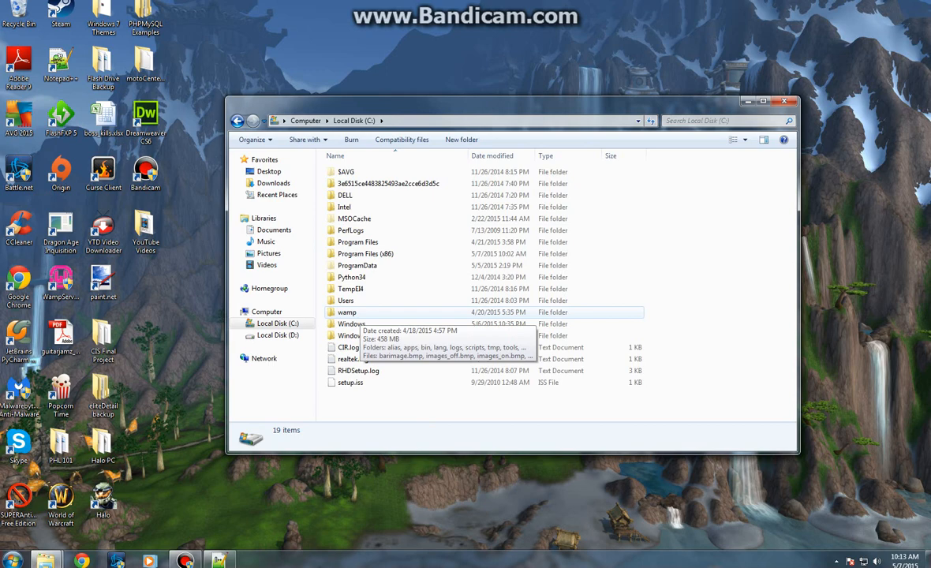
pyautogui.doubleClick(346, 311)
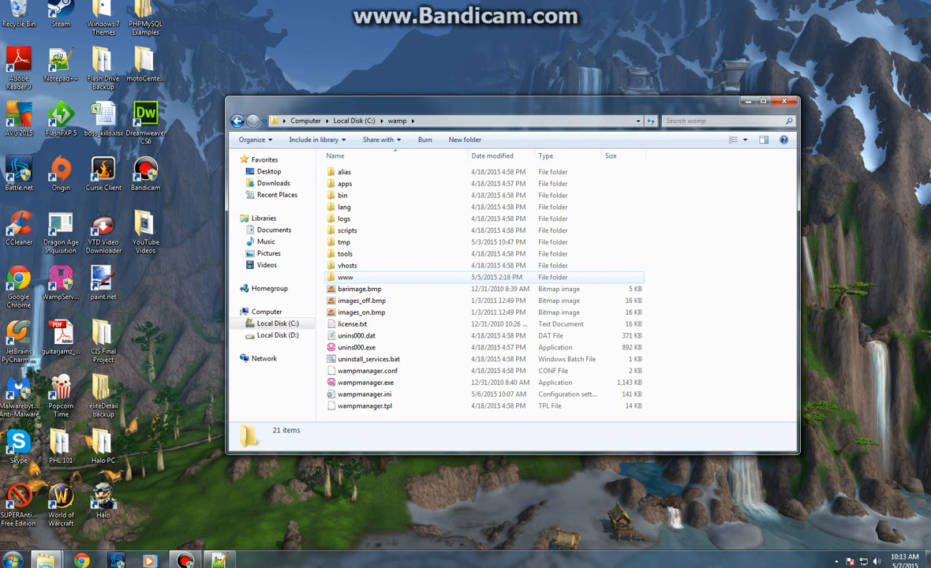
pyautogui.doubleClick(345, 277)
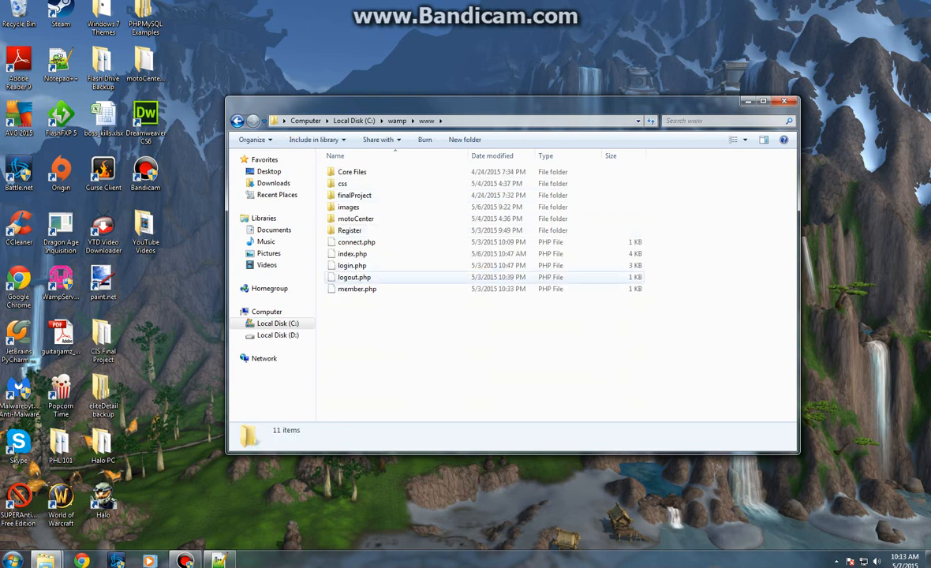
pyautogui.moveTo(352, 171)
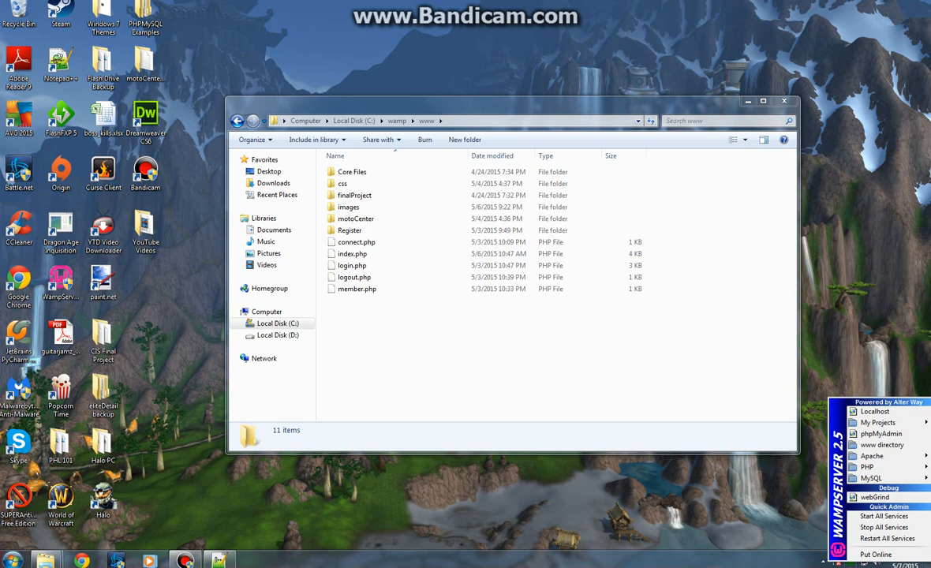
pyautogui.moveTo(883, 515)
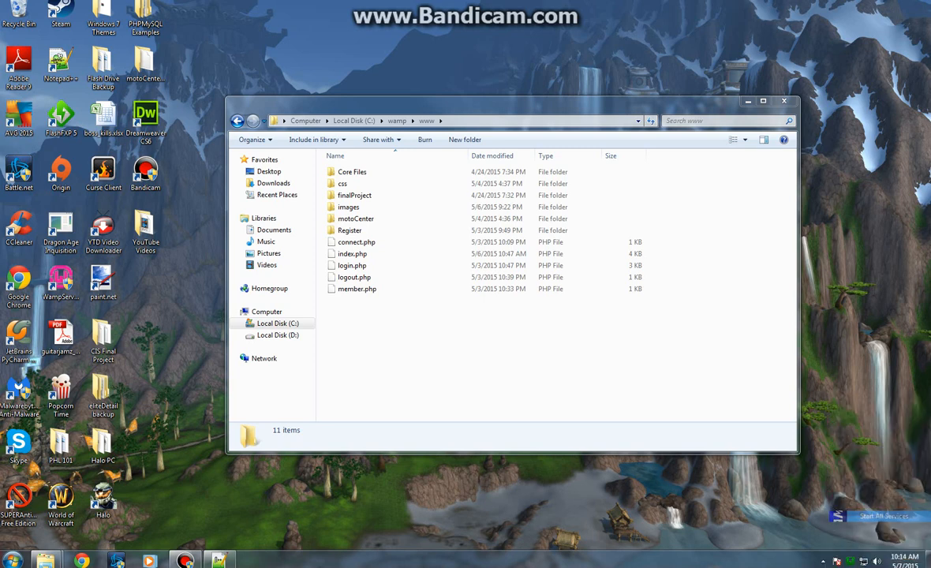
# Choose Start All Services from the WampServer tray menu, then reopen Notepad++
pyautogui.click(825, 559)
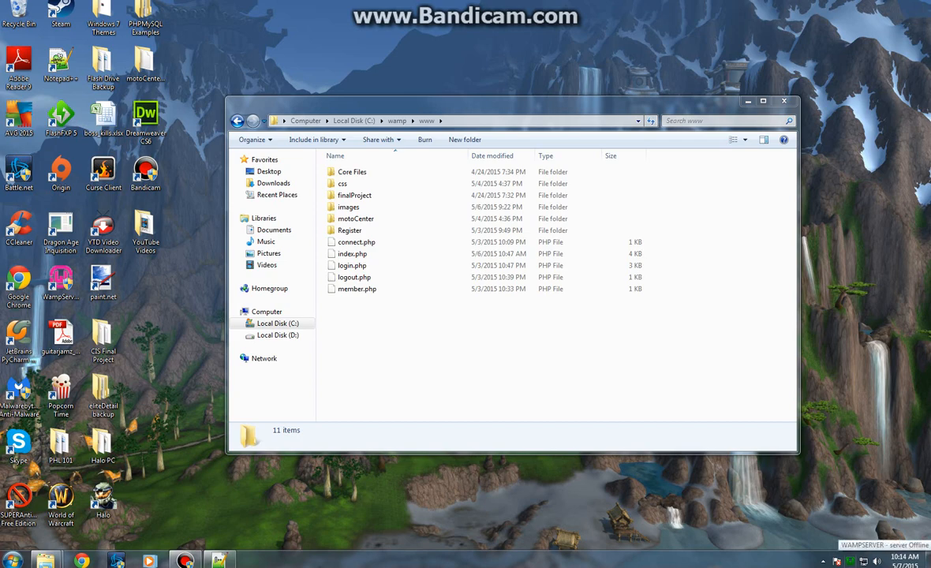
pyautogui.doubleClick(351, 254)
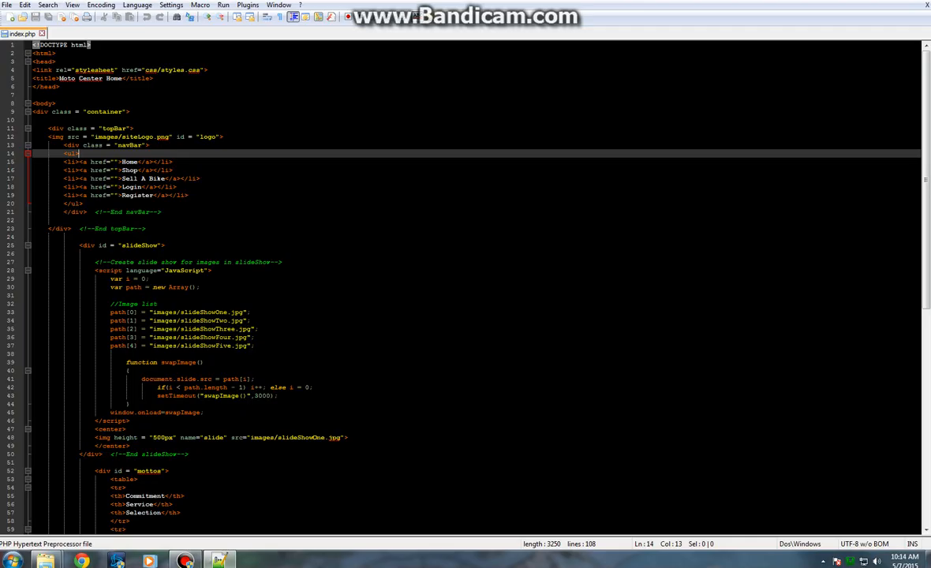
pyautogui.click(7, 6)
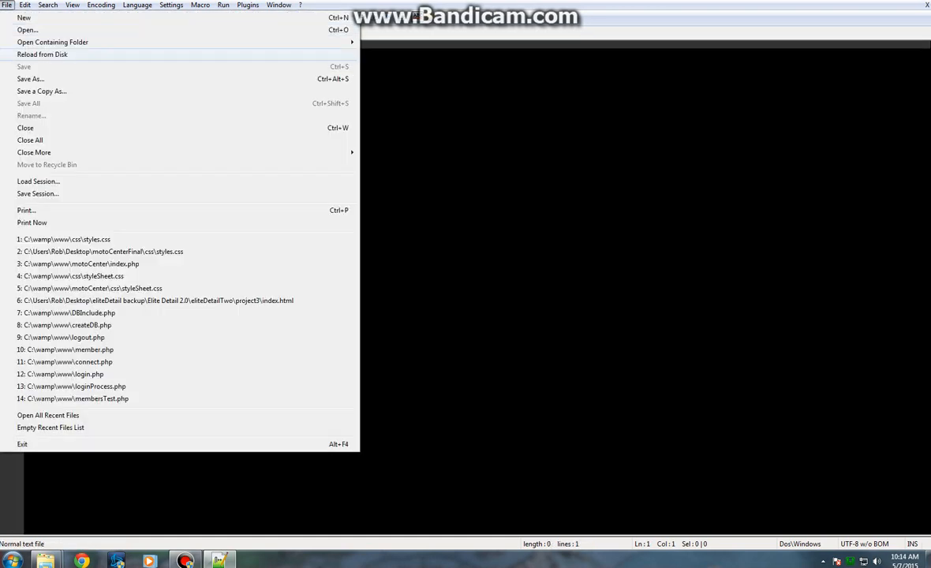
pyautogui.click(30, 79)
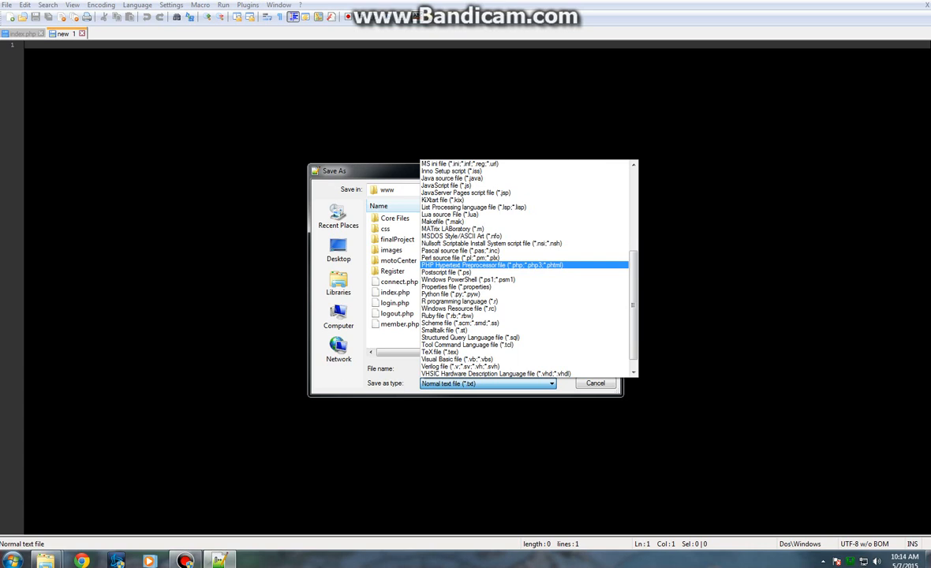
pyautogui.click(491, 264)
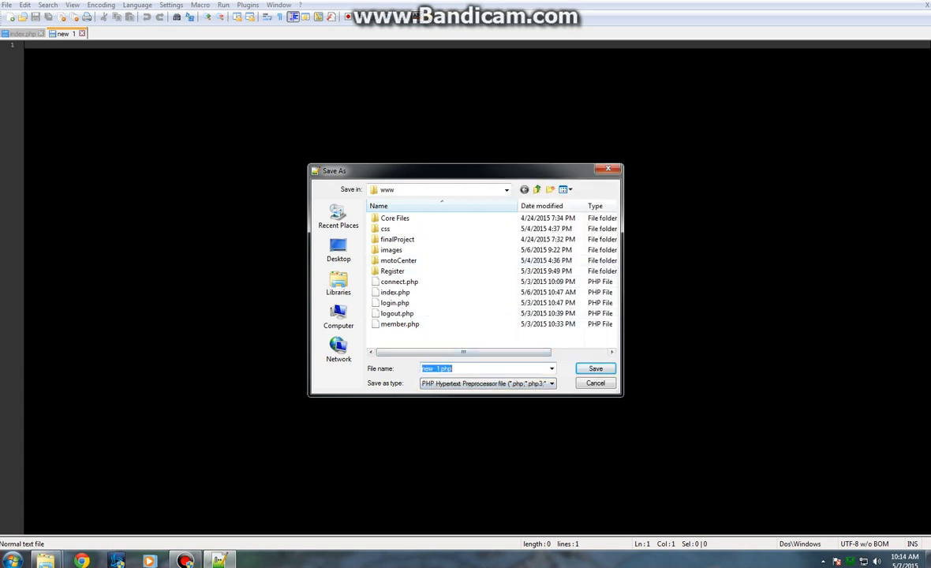
pyautogui.write('hello')
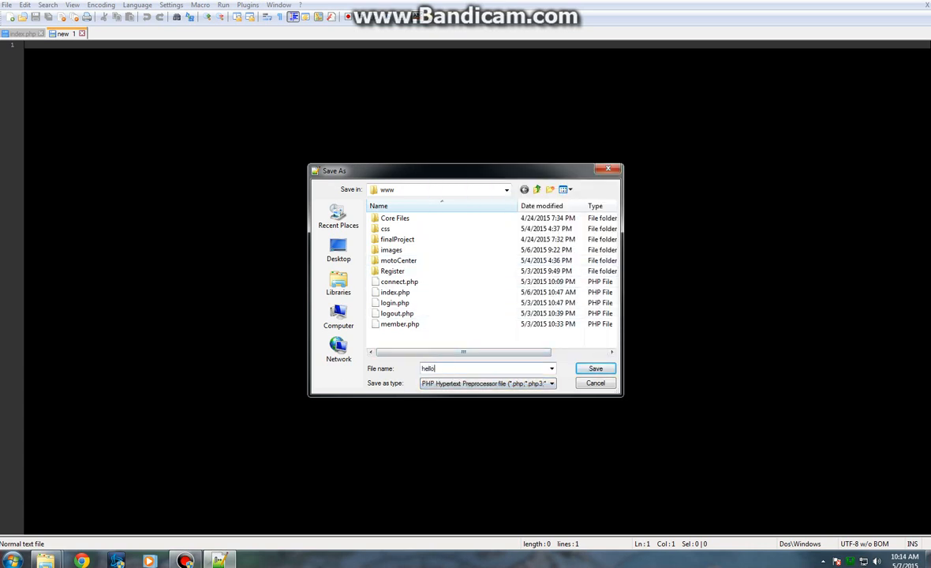
pyautogui.click(595, 368)
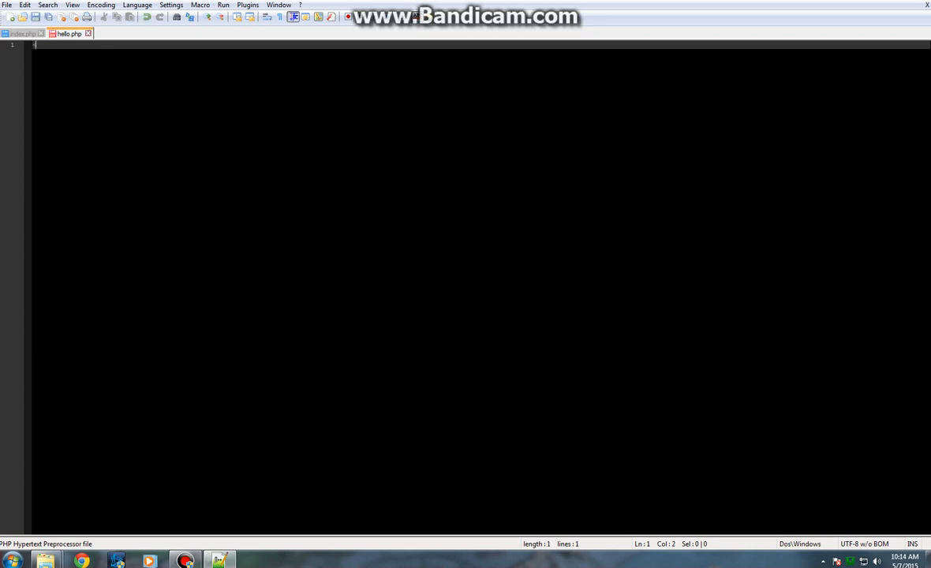
# Type <?php, echo "Hello." and a closing ?> tag into hello.php
pyautogui.write('<?php')
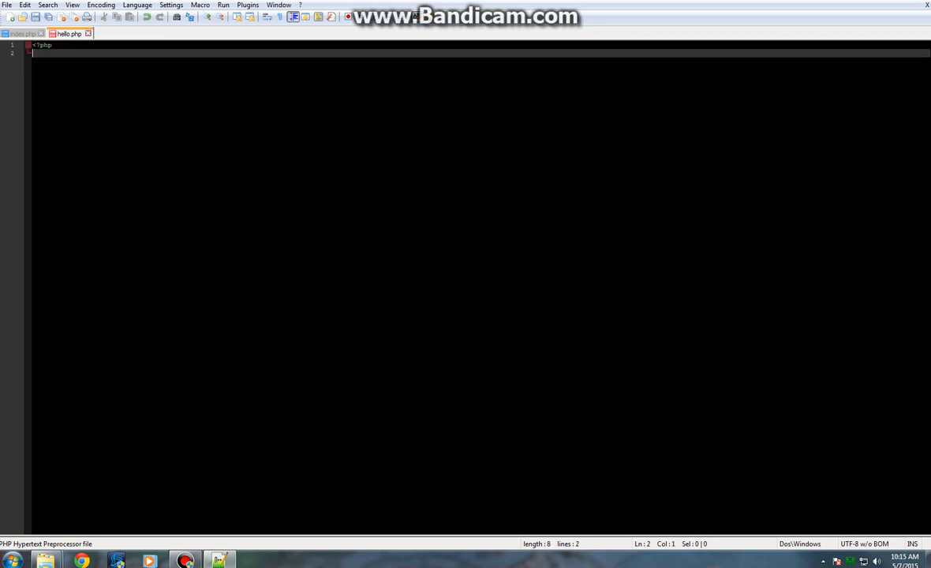
pyautogui.write('?>')
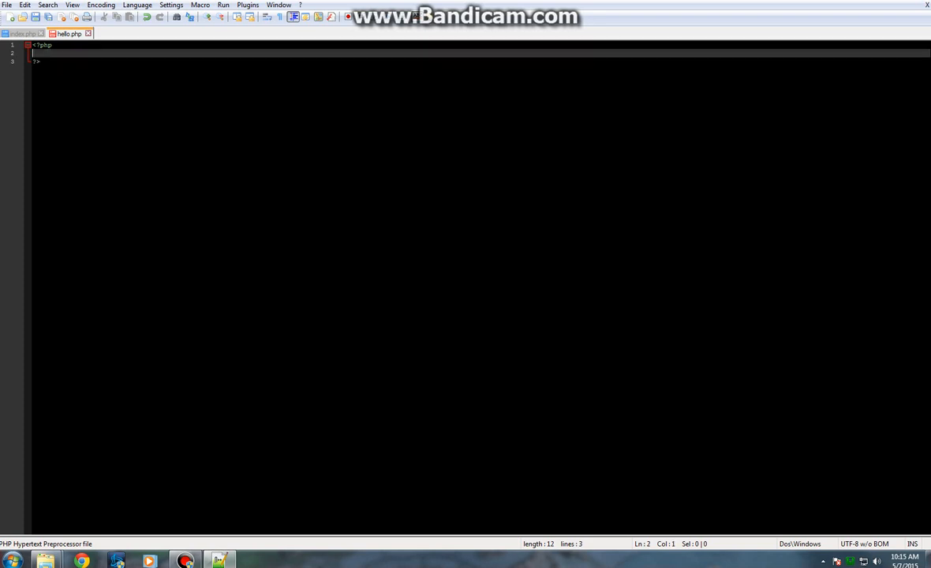
pyautogui.write('echo "')
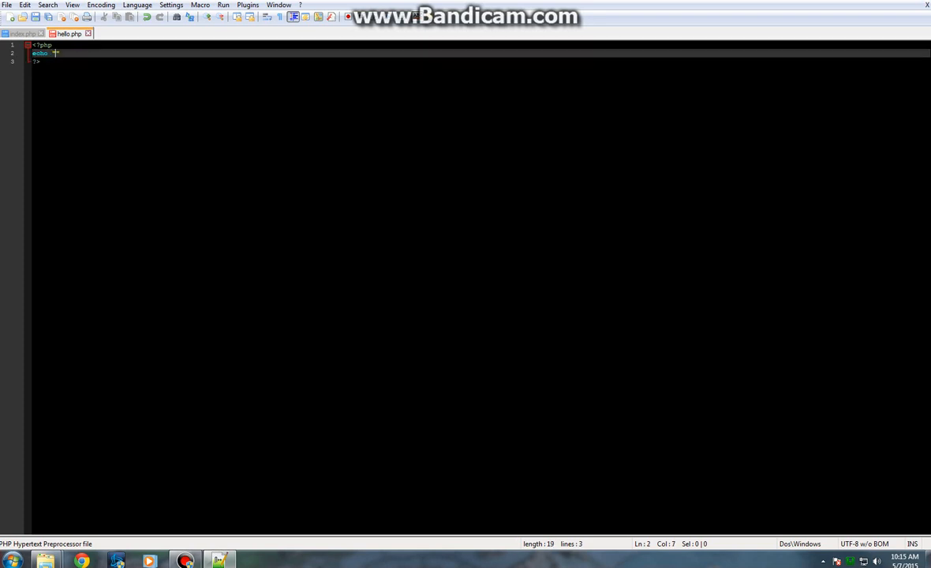
pyautogui.write('"Hello')
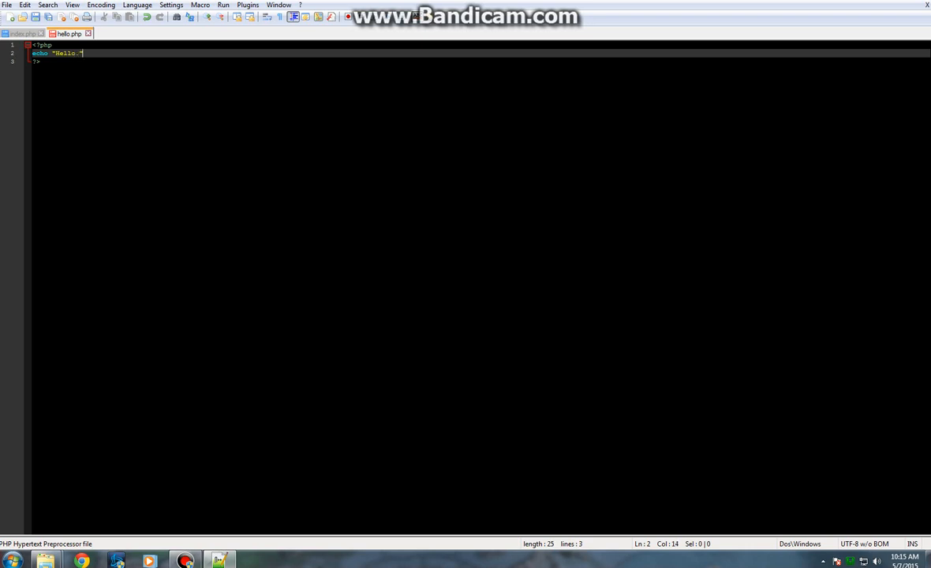
pyautogui.write('.')
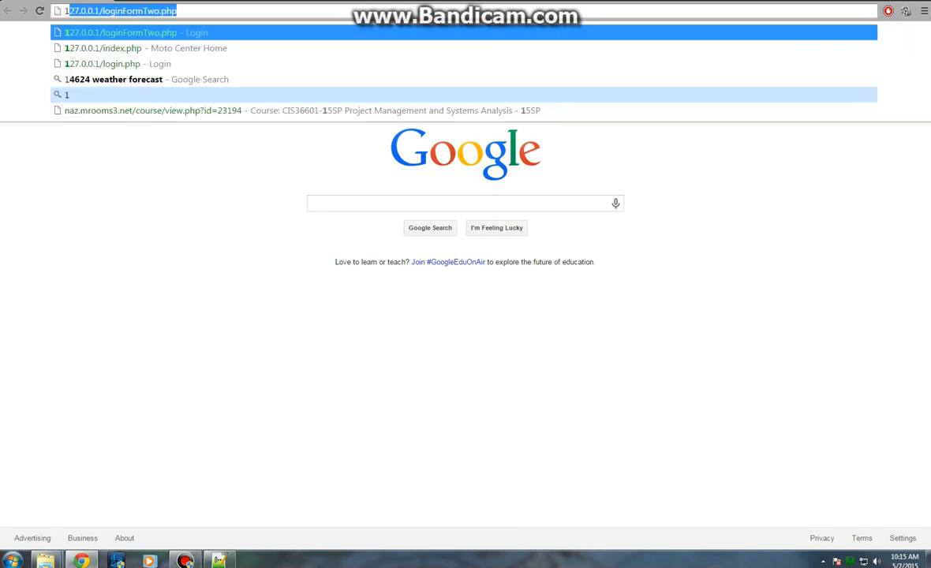
# Load 127.0.0.1/hello.php in Chrome to show Hello., then return to Google's start page
pyautogui.write('127.0.0.1/')
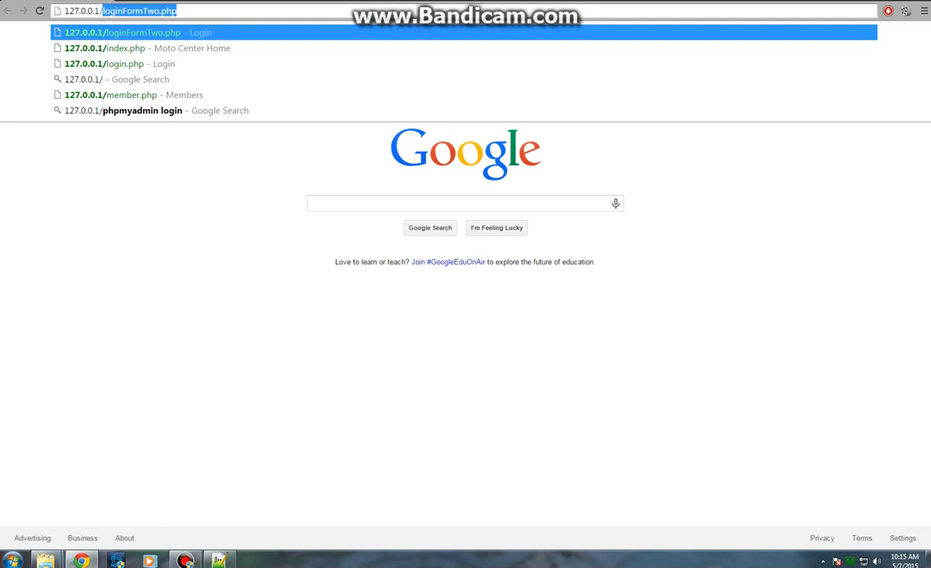
pyautogui.write('hello.php')
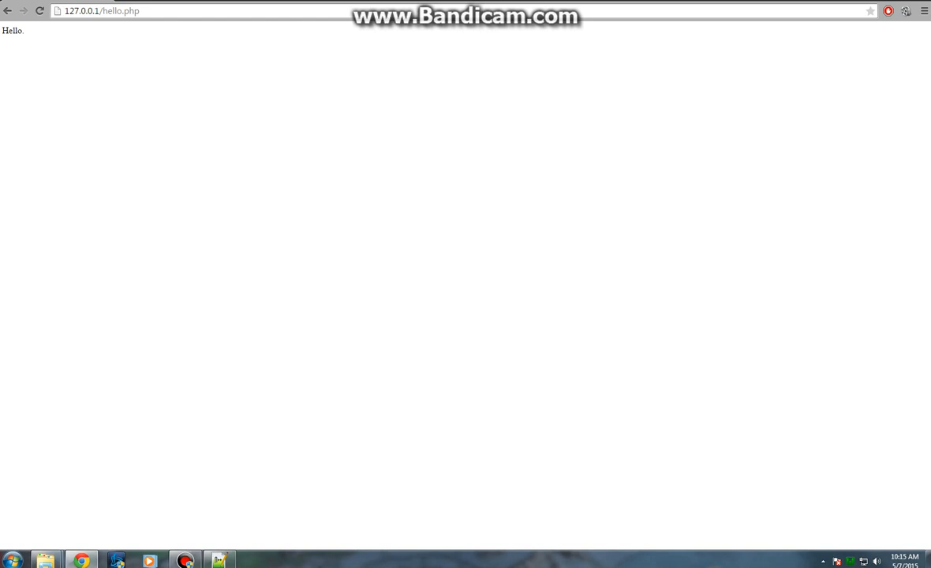
pyautogui.doubleClick(13, 33)
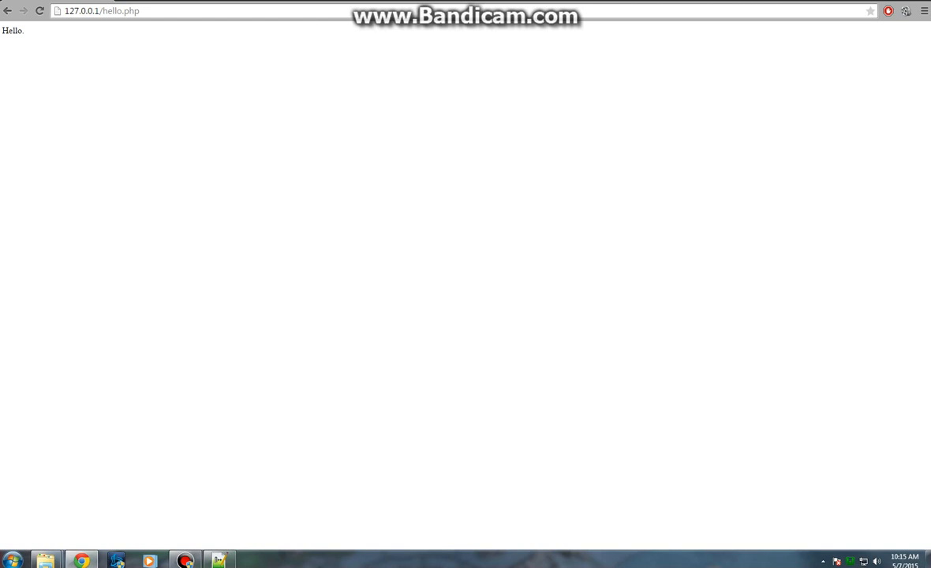
pyautogui.click(847, 559)
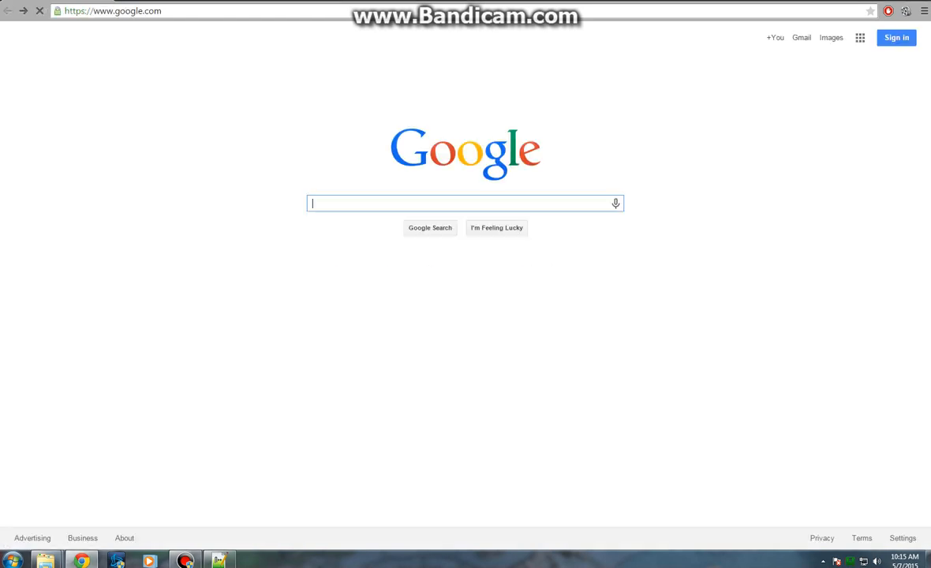
# Re-enter 127.0.0.1/hello.php and reload the connection-refused error page
pyautogui.write('127.0.0.1/hello.php')
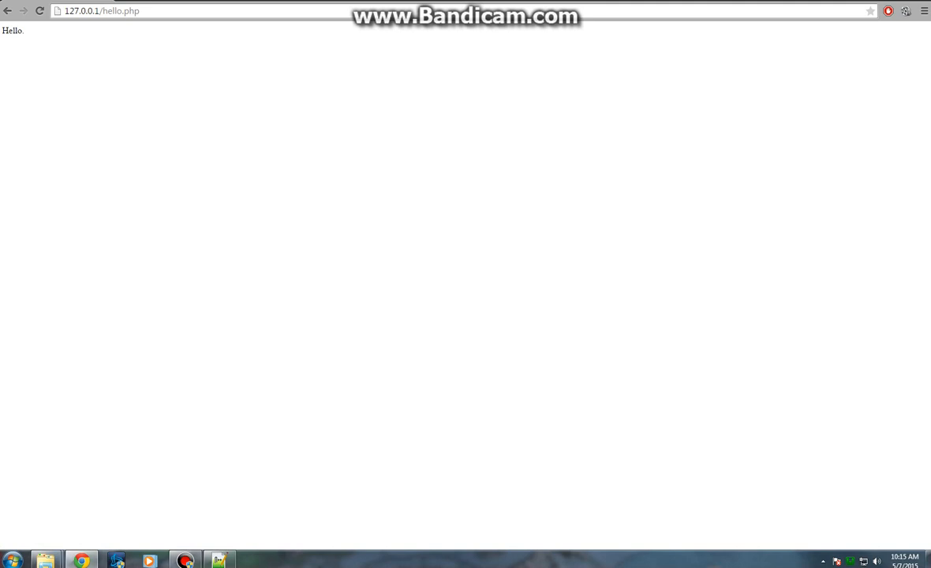
pyautogui.doubleClick(129, 13)
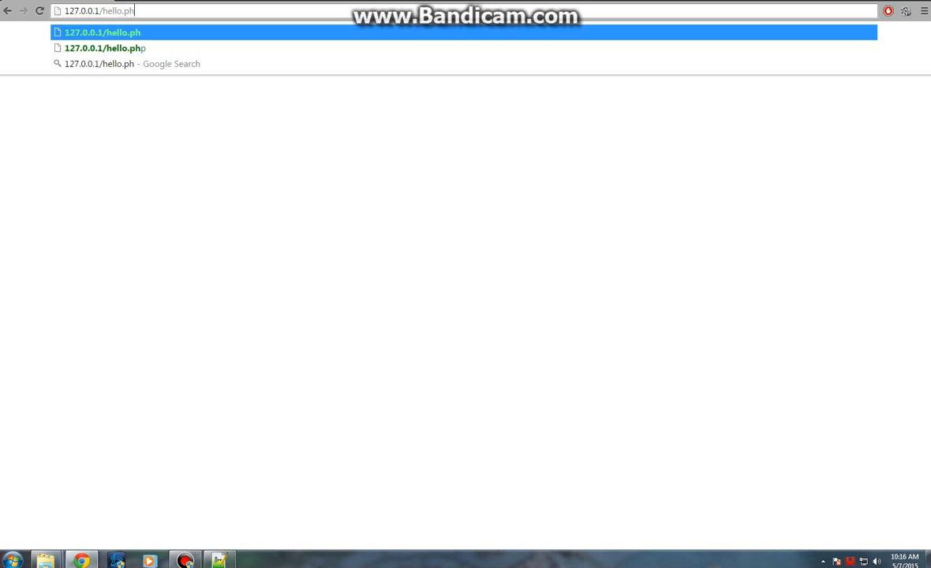
pyautogui.write('p')
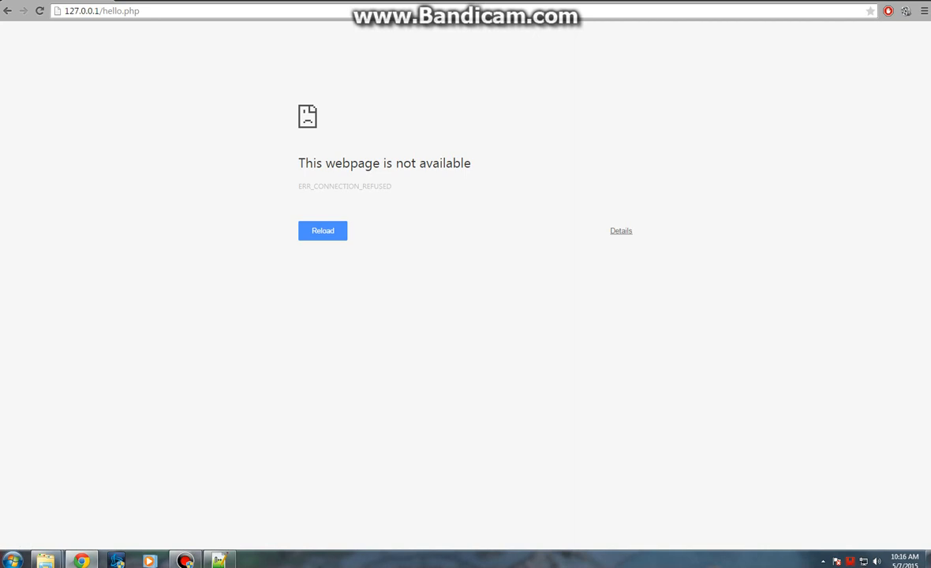
pyautogui.click(322, 230)
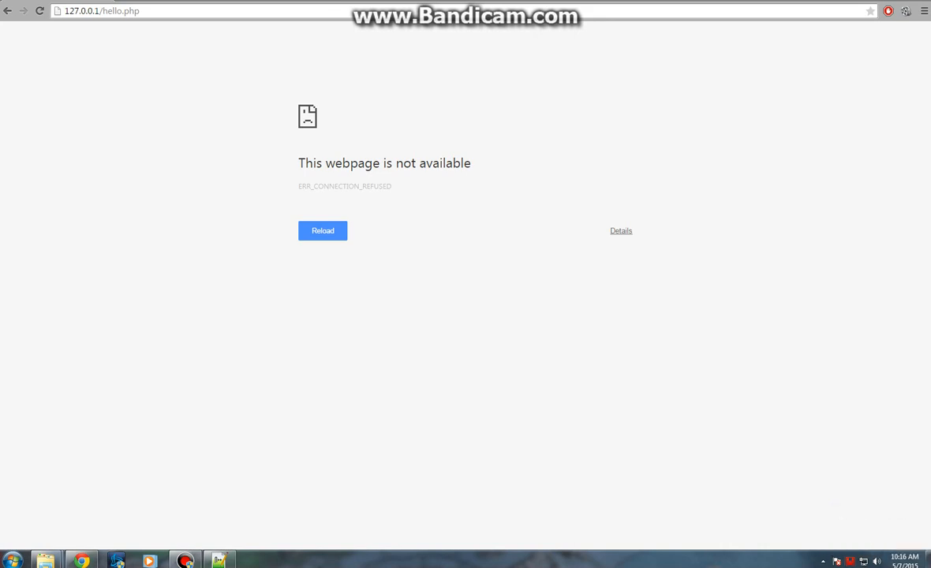
pyautogui.click(118, 16)
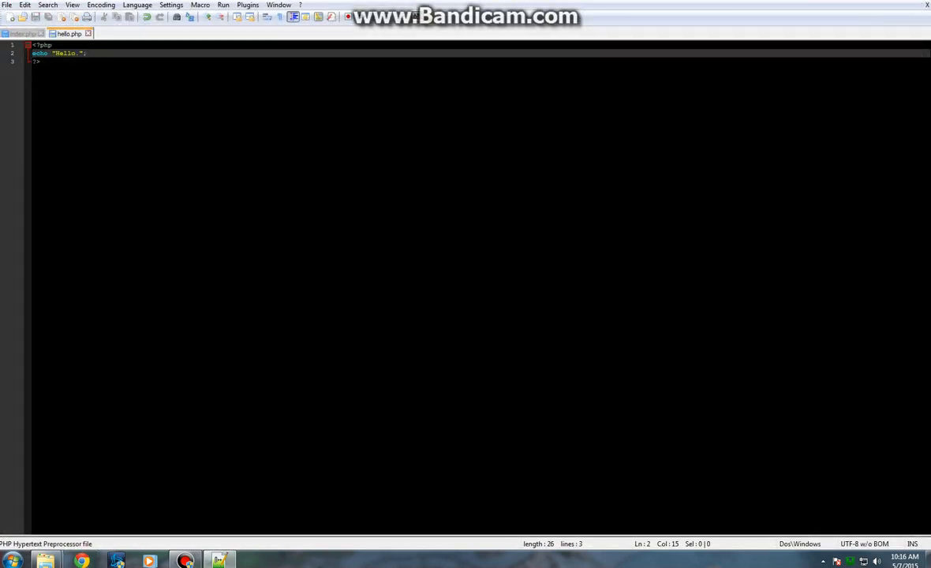
# Add a semicolon after echo "Hello." in hello.php, save, and close Notepad++
pyautogui.click(20, 33)
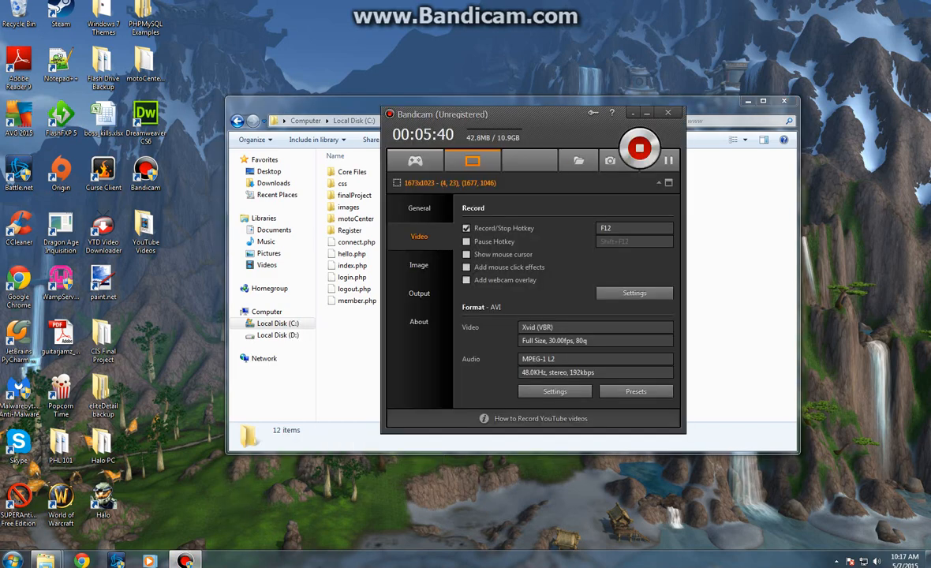
pyautogui.moveTo(639, 149)
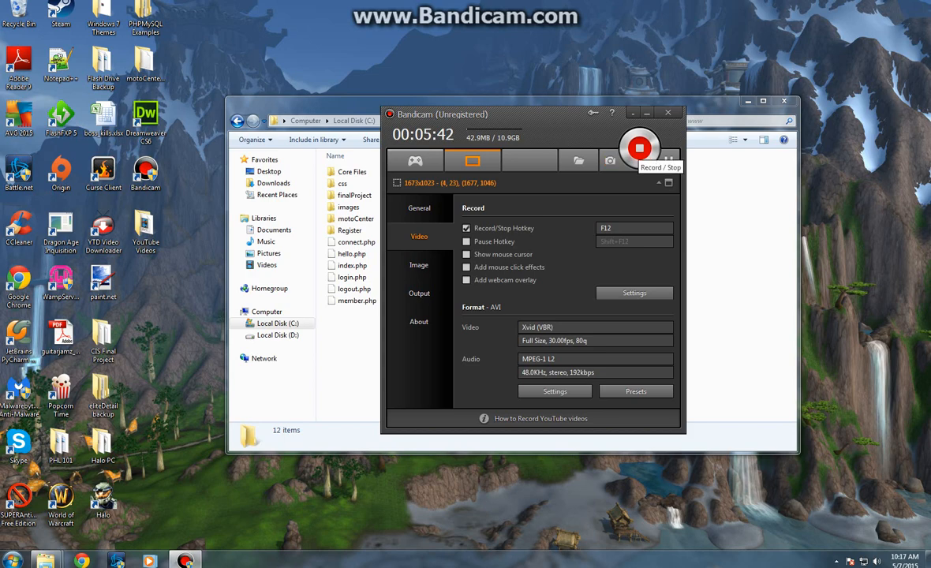